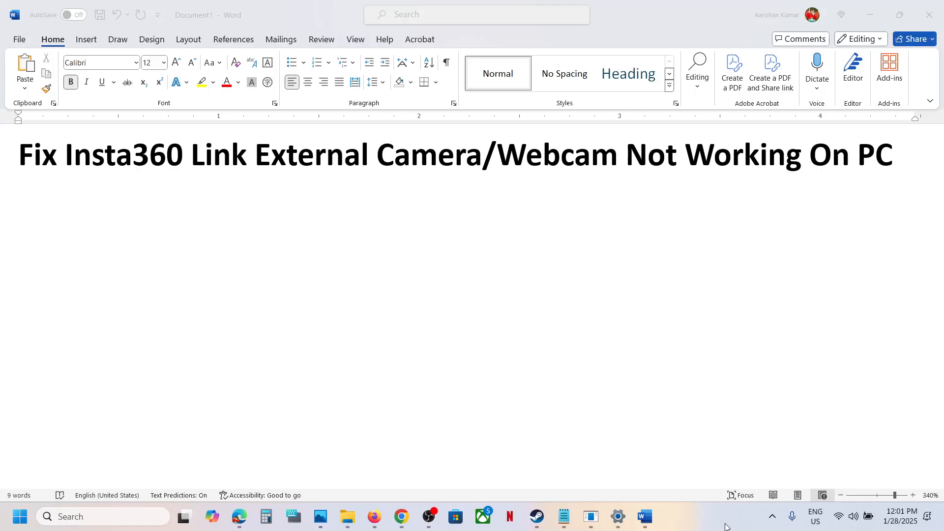
mouse_move(173, 199)
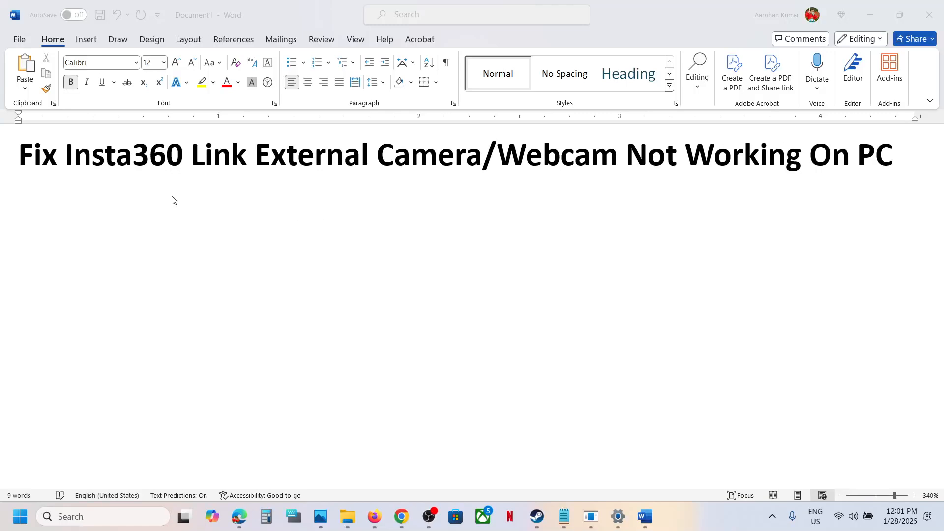
mouse_move(703, 195)
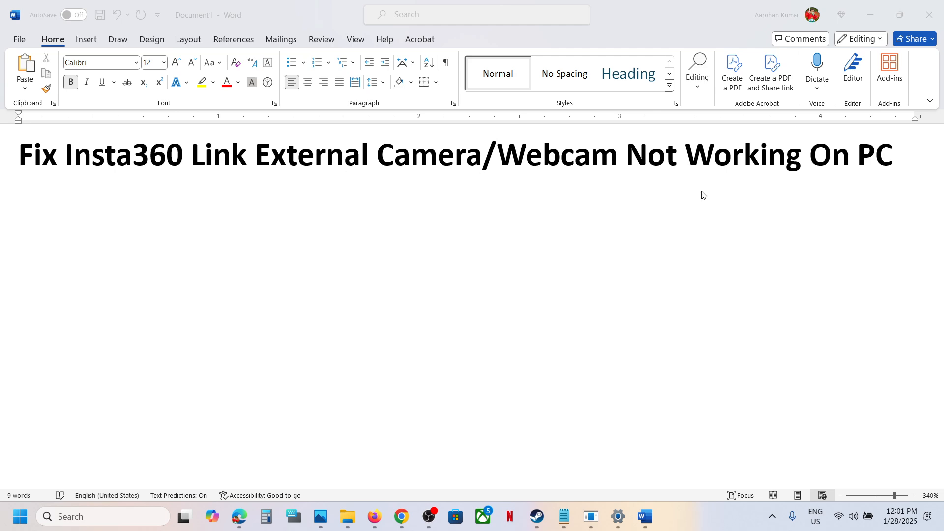
mouse_move(789, 200)
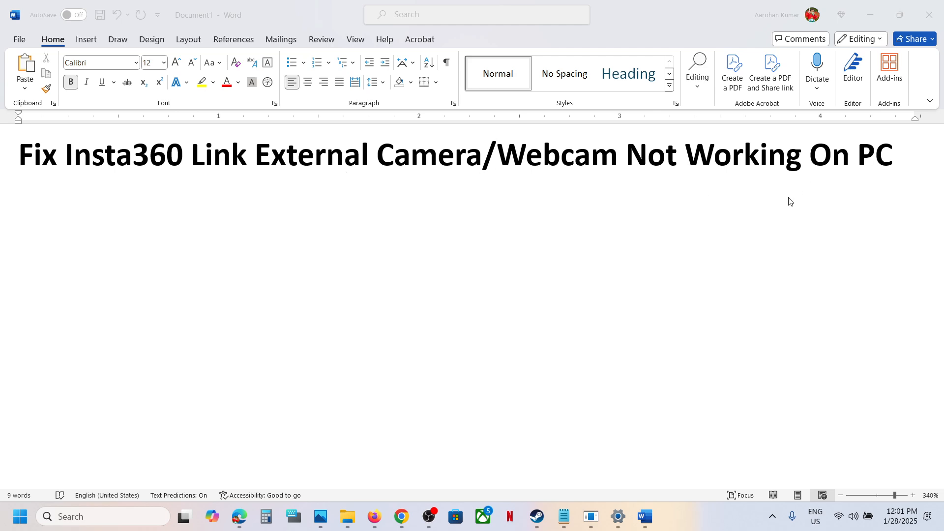
mouse_move(624, 426)
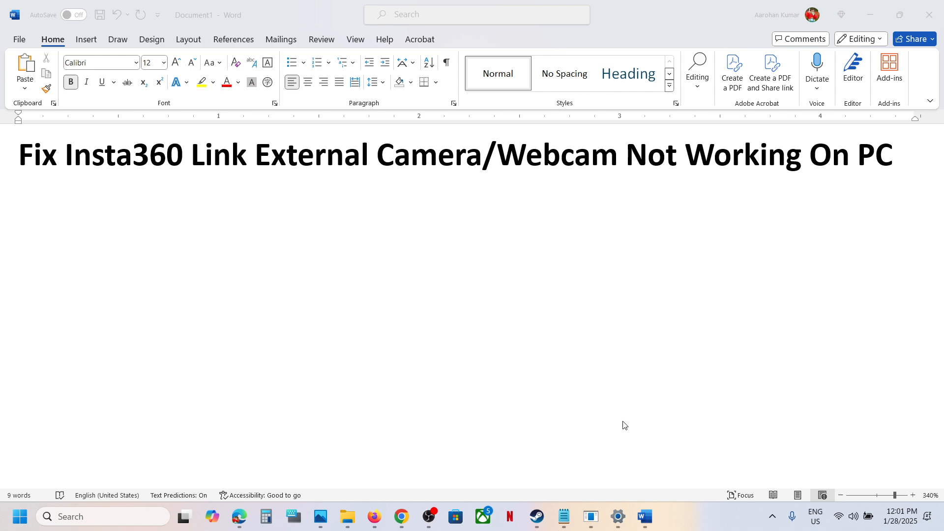
mouse_move(401, 516)
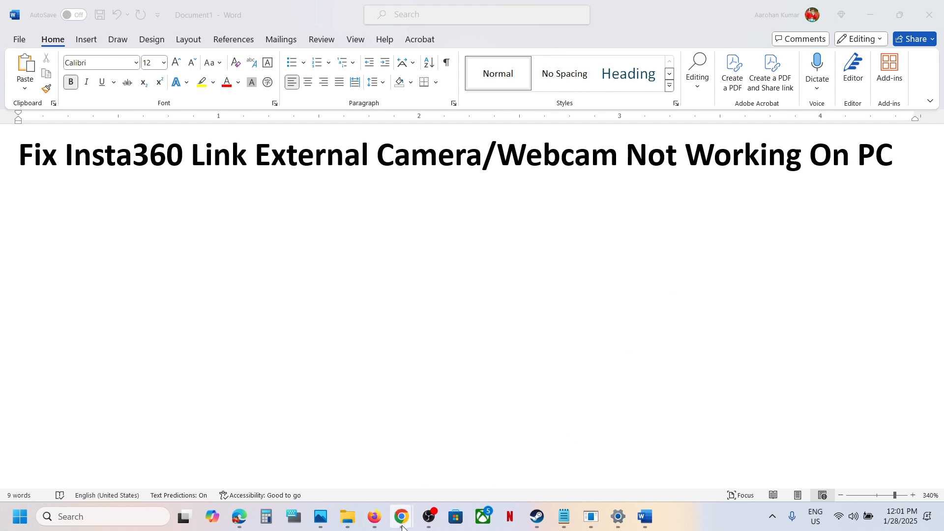
Switch to Chrome and load the Insta360 Link Support manual from the search results
left_click(400, 516)
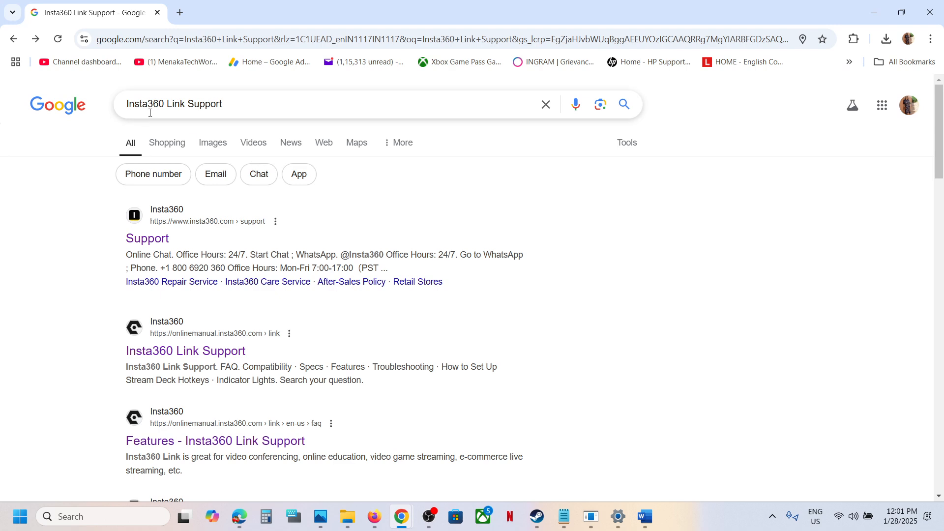
mouse_move(186, 350)
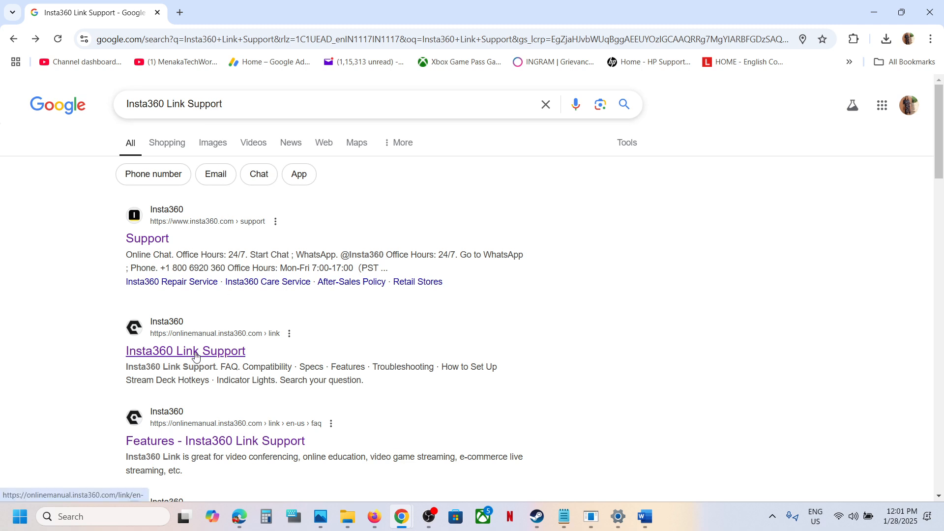
mouse_move(152, 361)
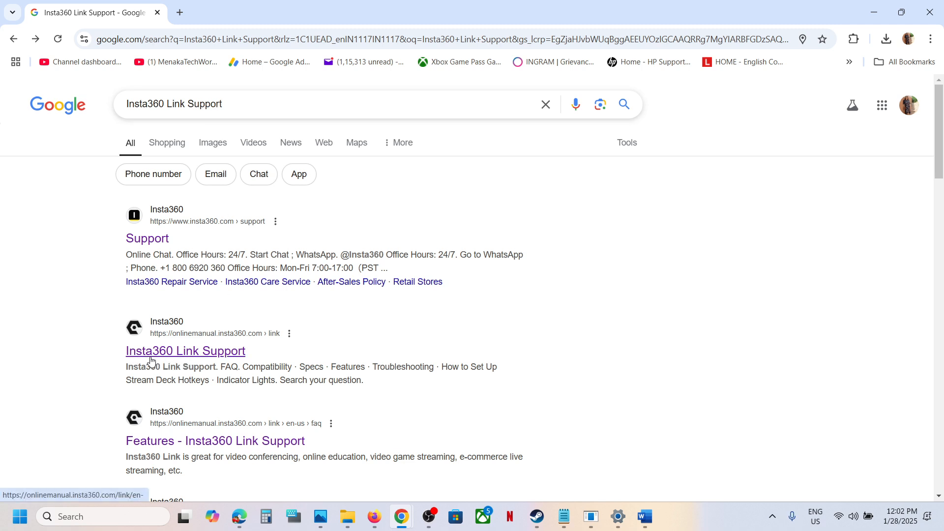
mouse_move(199, 359)
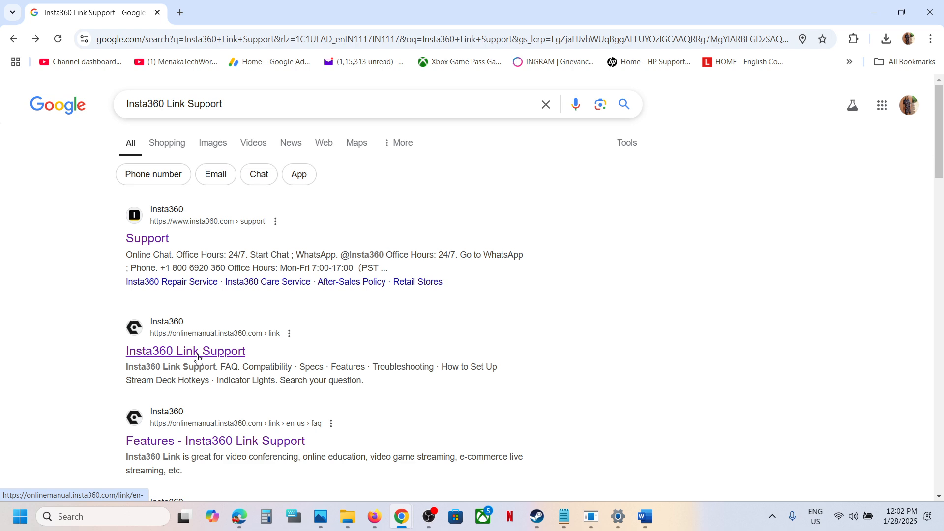
left_click(186, 350)
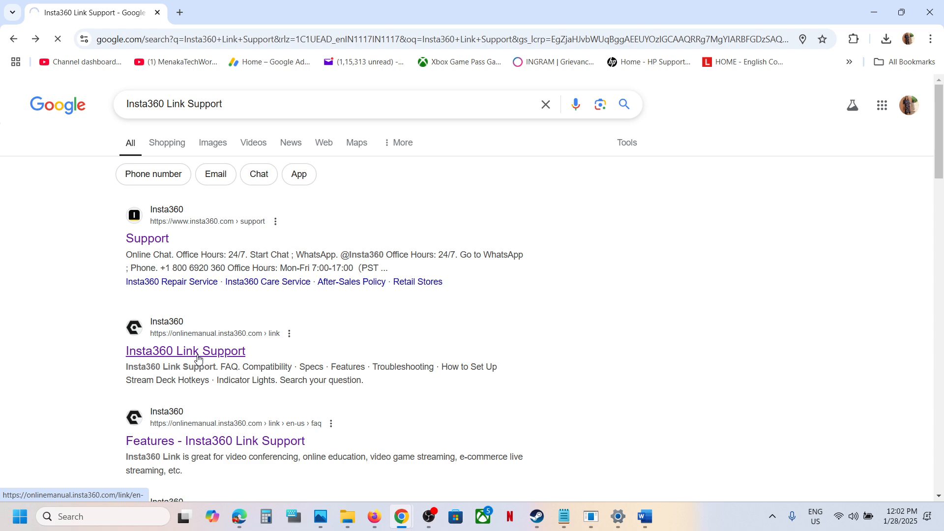
left_click(186, 351)
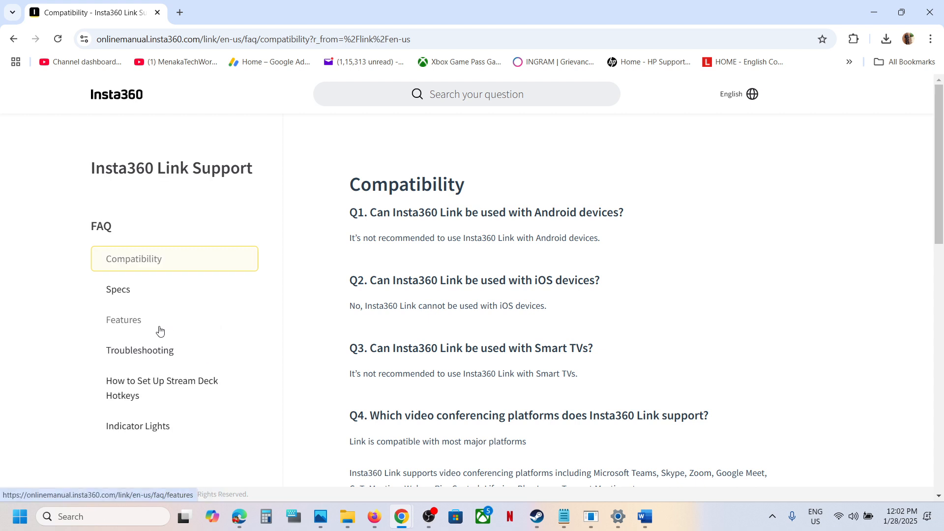
mouse_move(127, 327)
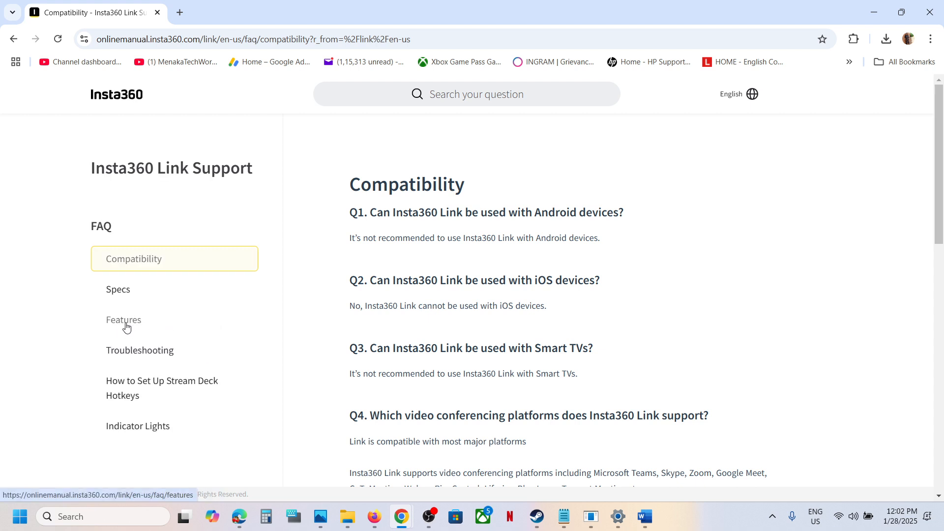
Read through the Features FAQ firmware-update steps, highlighting Method 1, Method 2 and indicator-light text
left_click(123, 320)
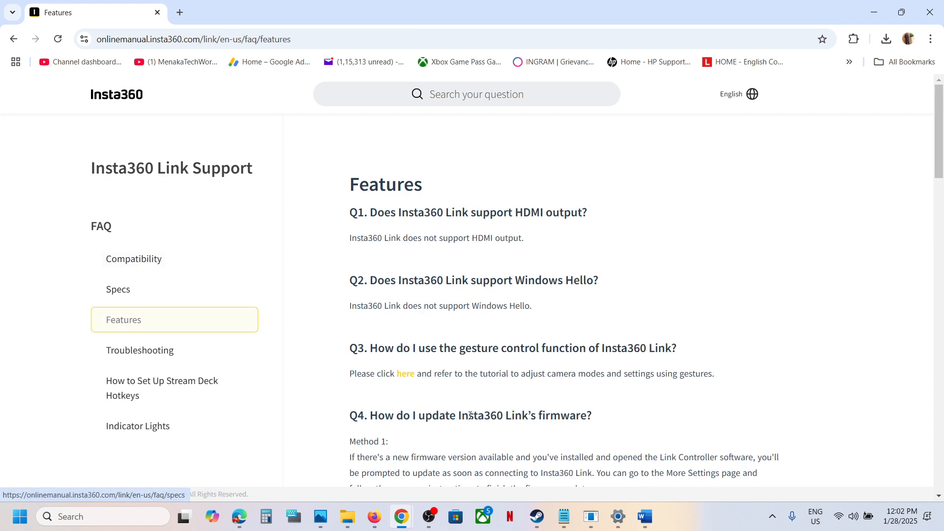
scroll("down", 3)
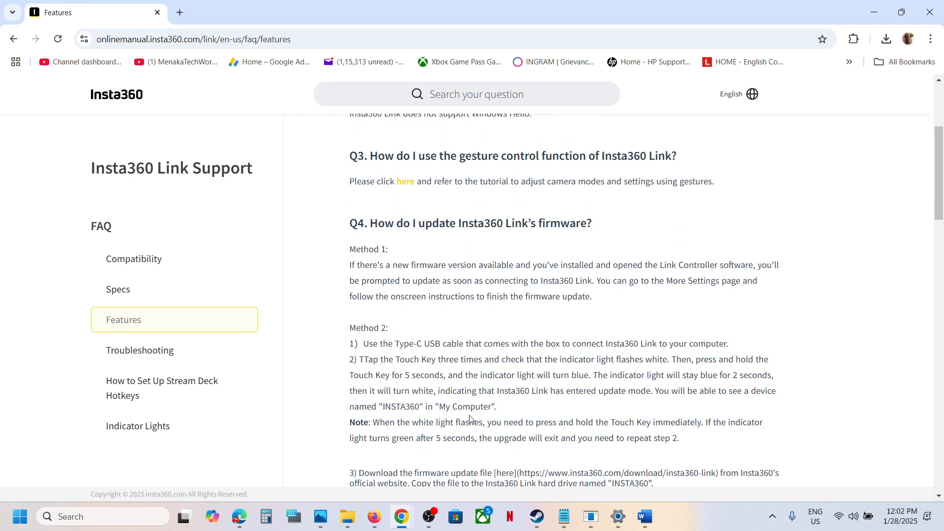
scroll("down", 3)
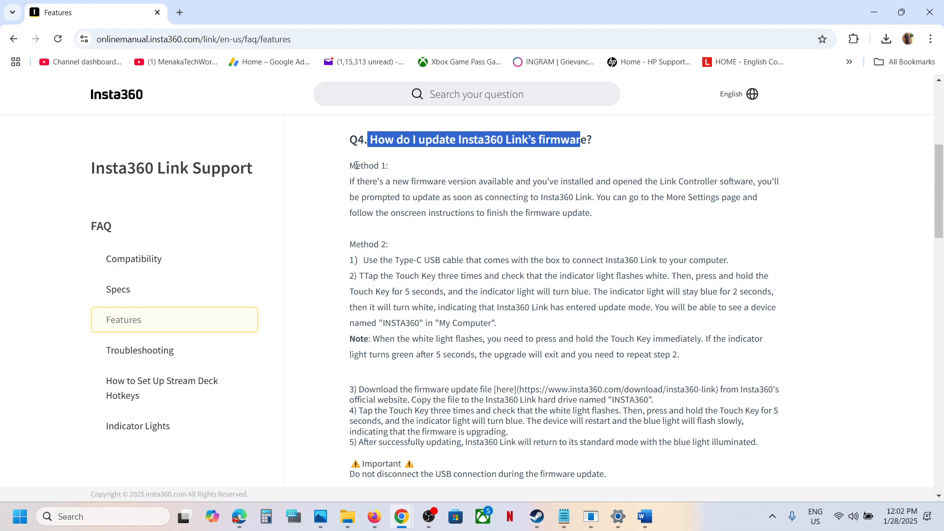
double_click(369, 165)
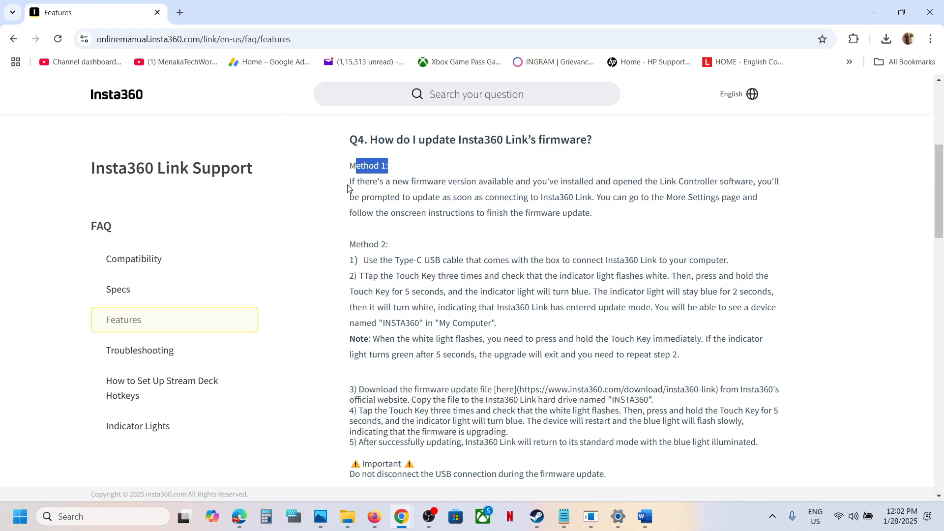
left_click(346, 246)
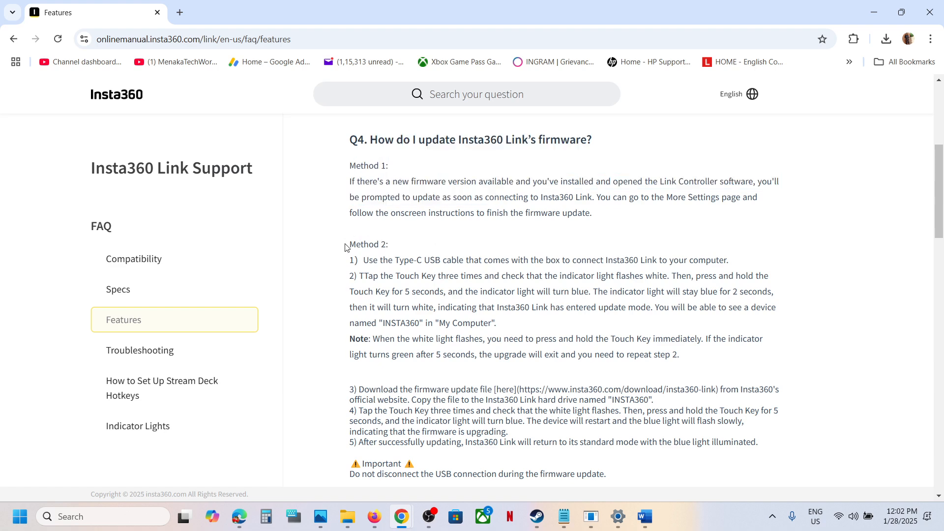
double_click(368, 244)
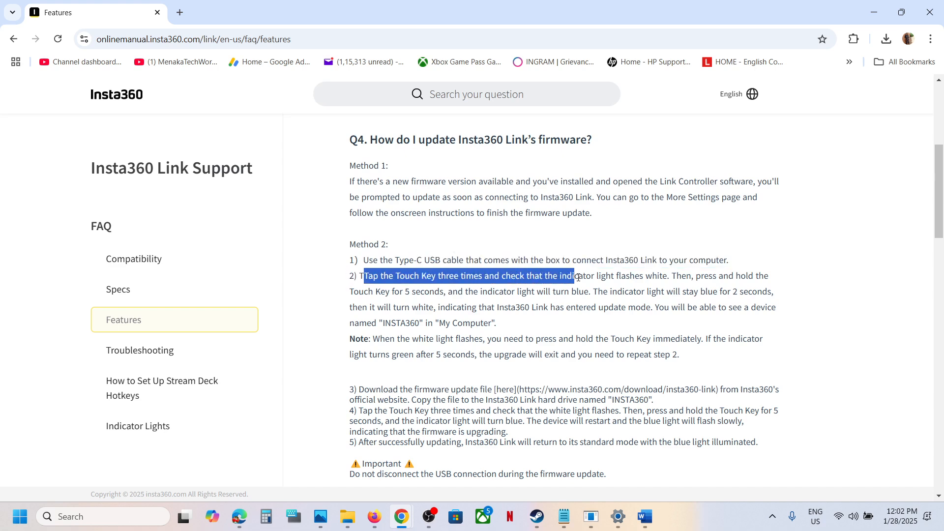
left_click(708, 288)
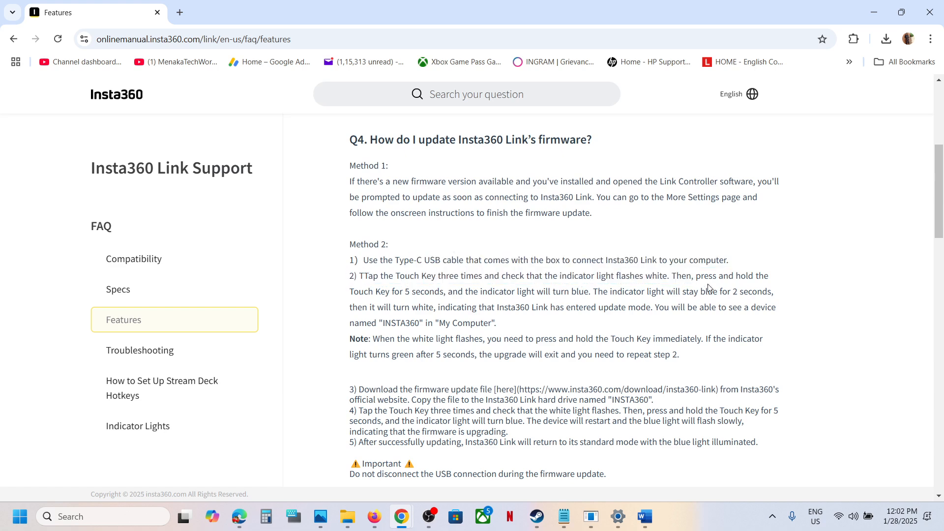
double_click(703, 275)
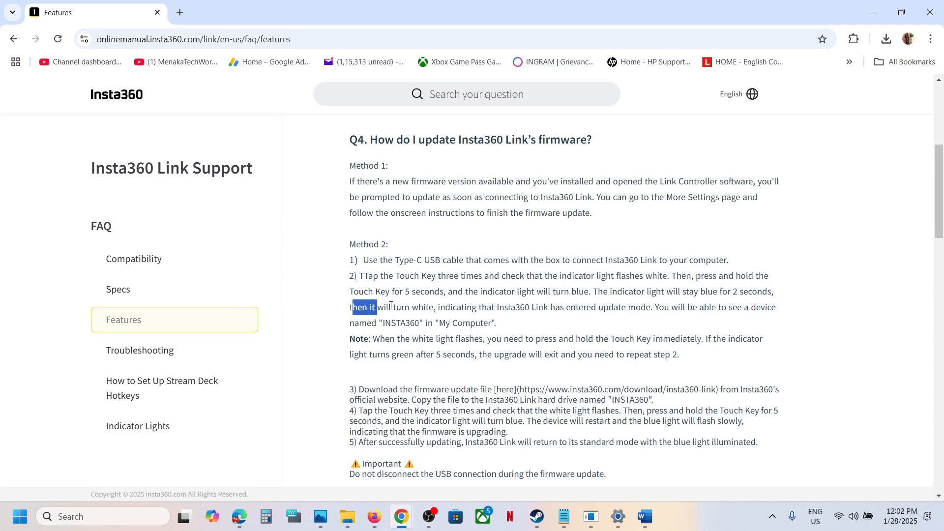
double_click(457, 307)
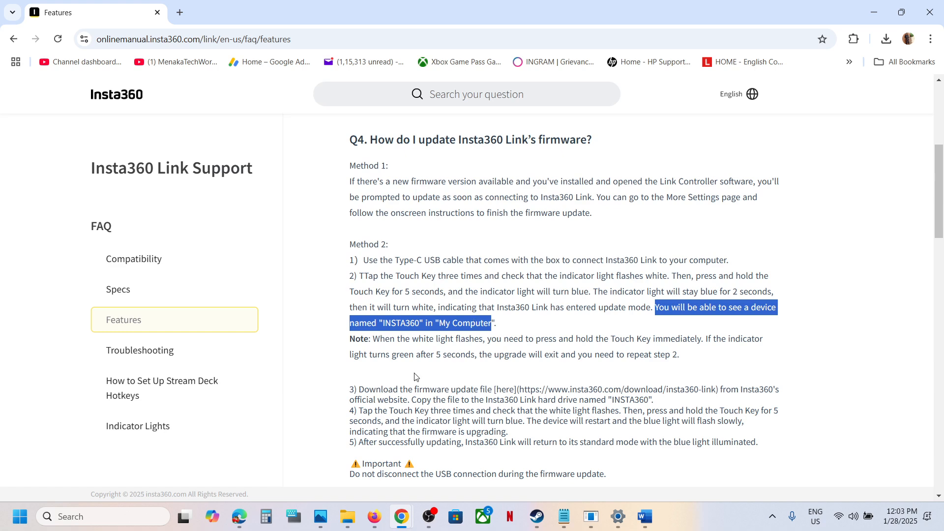
Check the computer's drives under This PC in File Explorer, then return to the support page
left_click(347, 516)
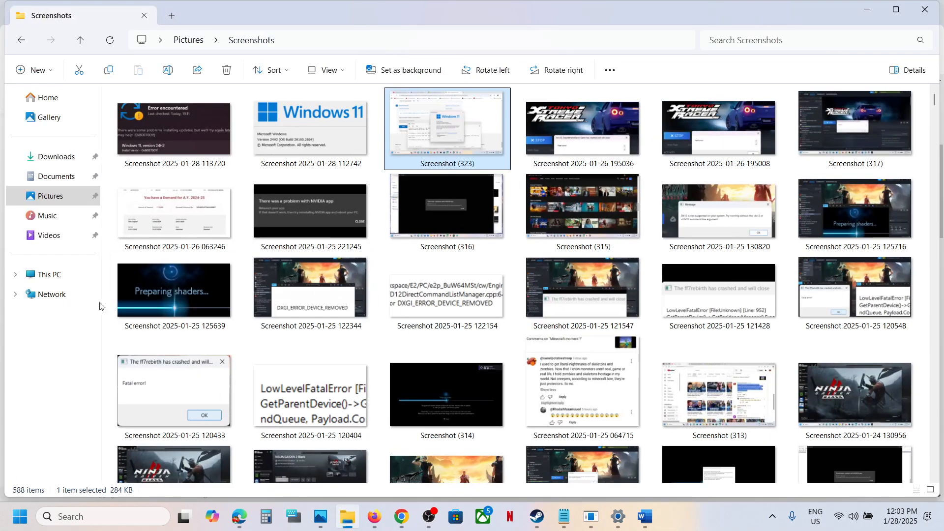
left_click(49, 275)
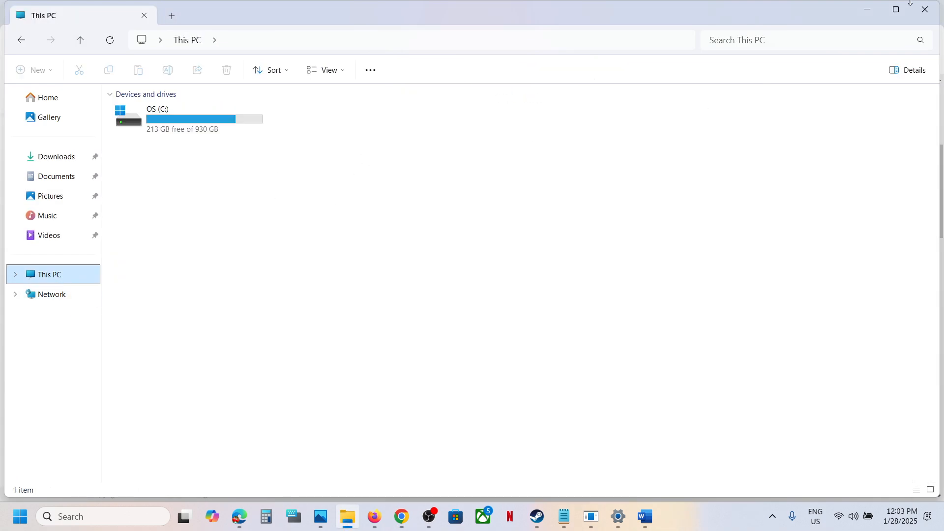
left_click(400, 516)
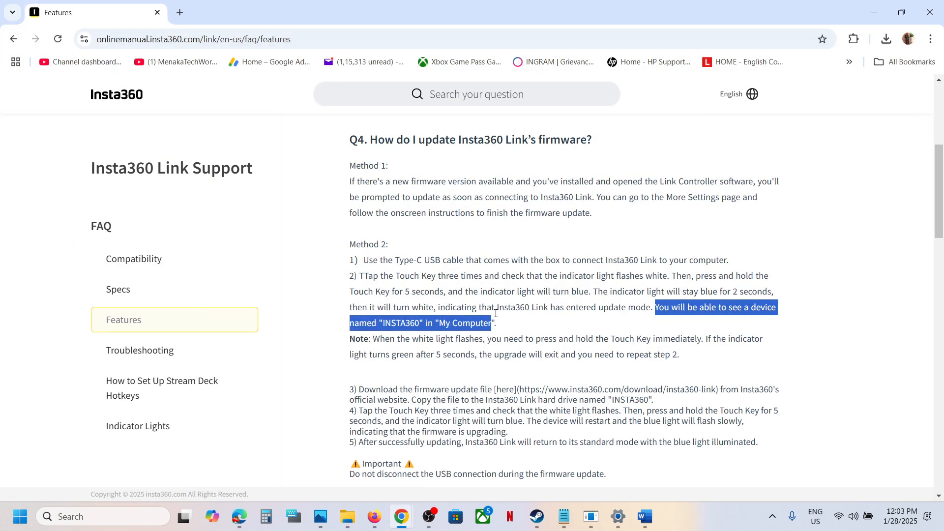
mouse_move(380, 349)
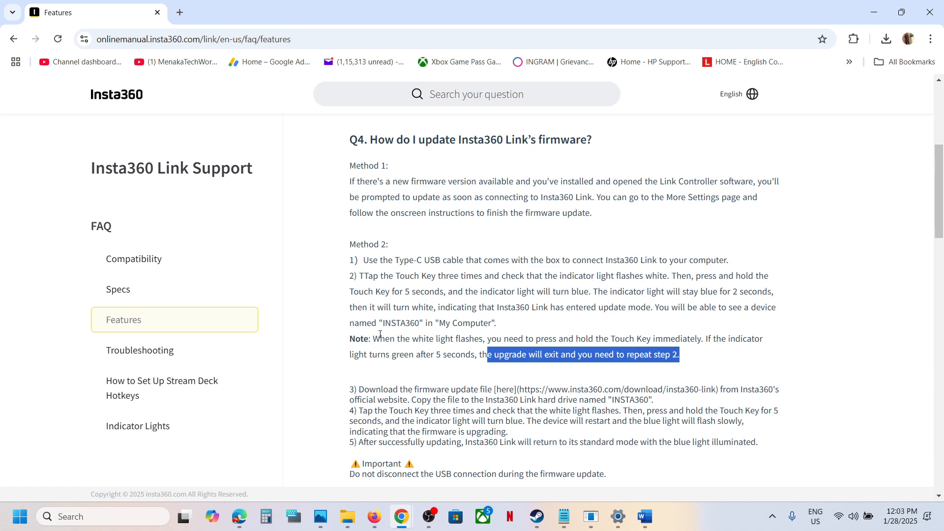
scroll("down", 3)
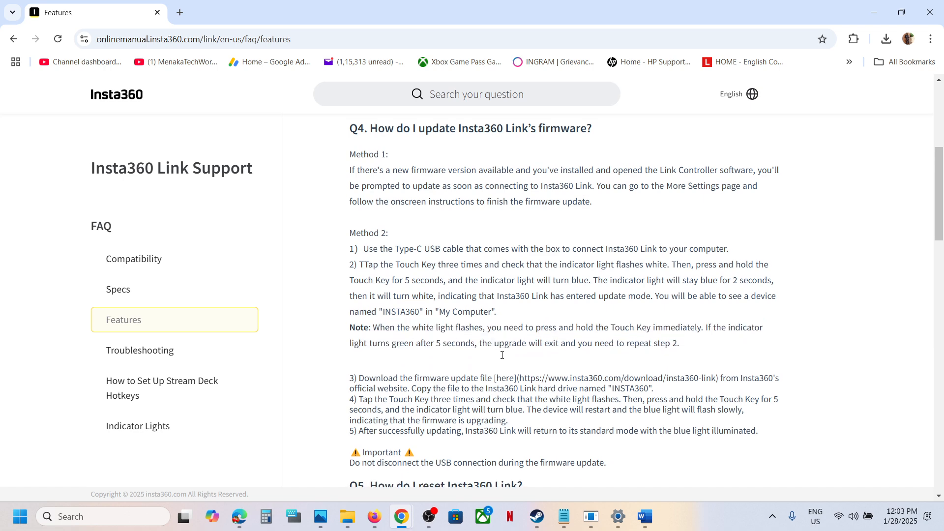
scroll("down", 3)
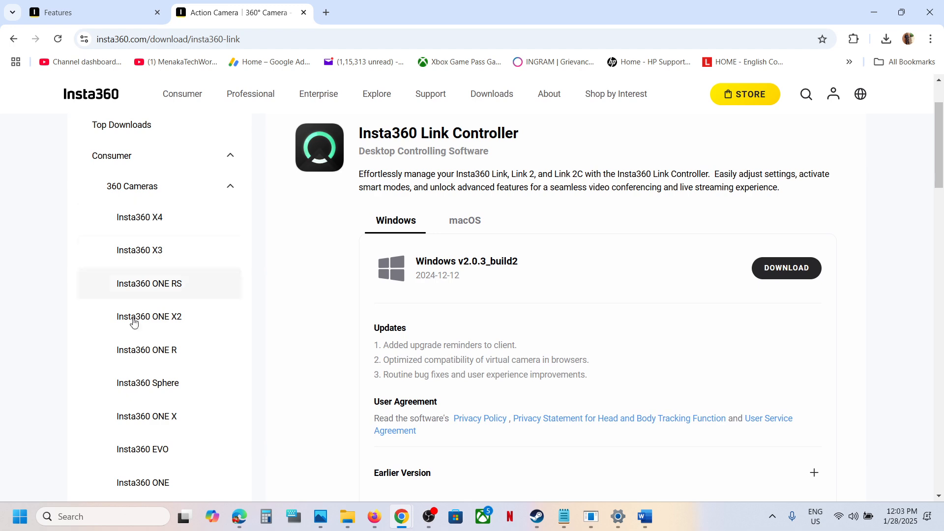
mouse_move(482, 254)
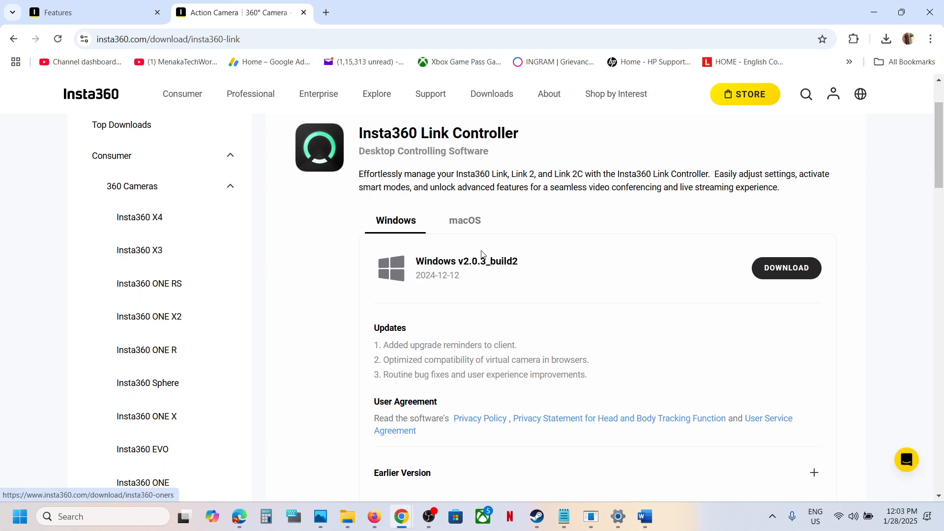
mouse_move(809, 292)
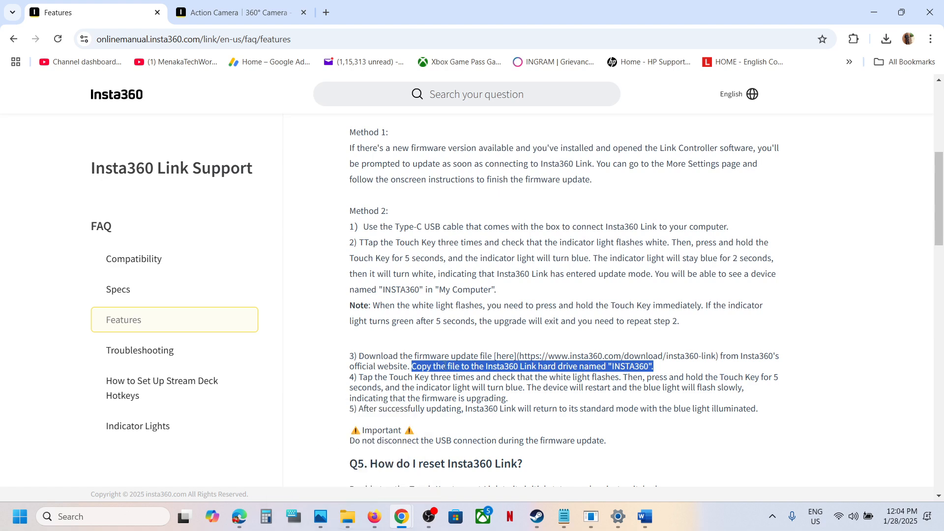
left_click(346, 516)
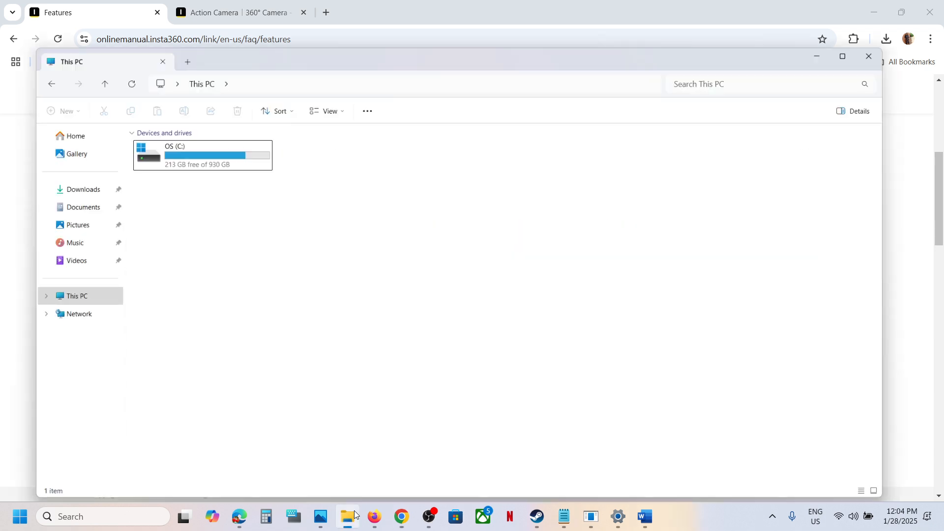
left_click(842, 56)
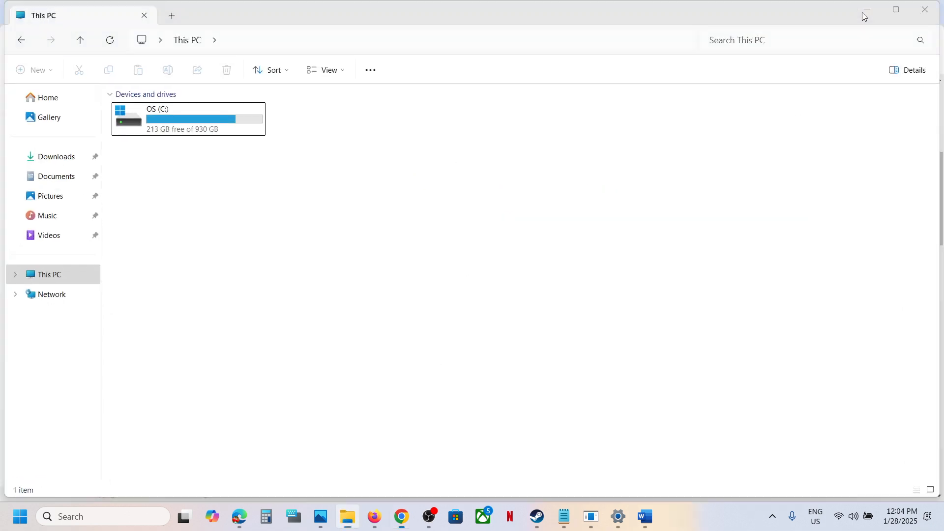
left_click(400, 516)
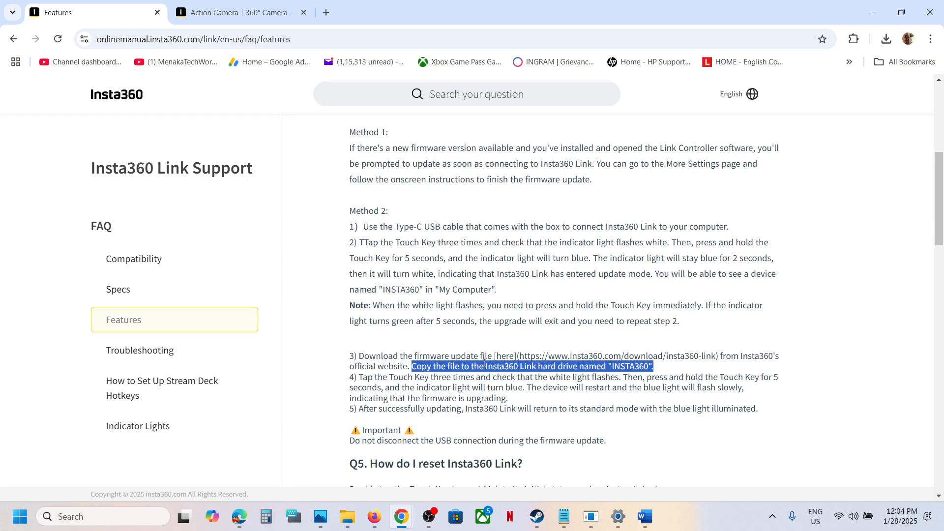
left_click(608, 366)
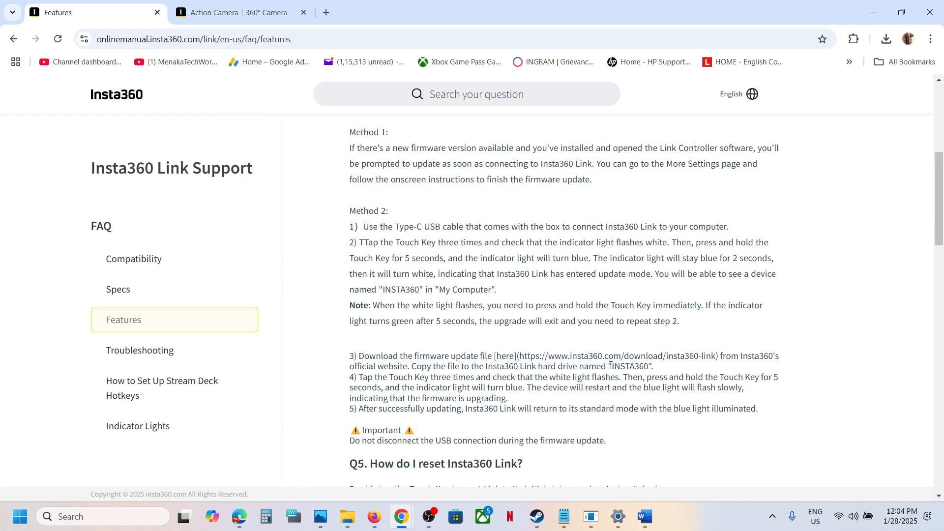
double_click(626, 365)
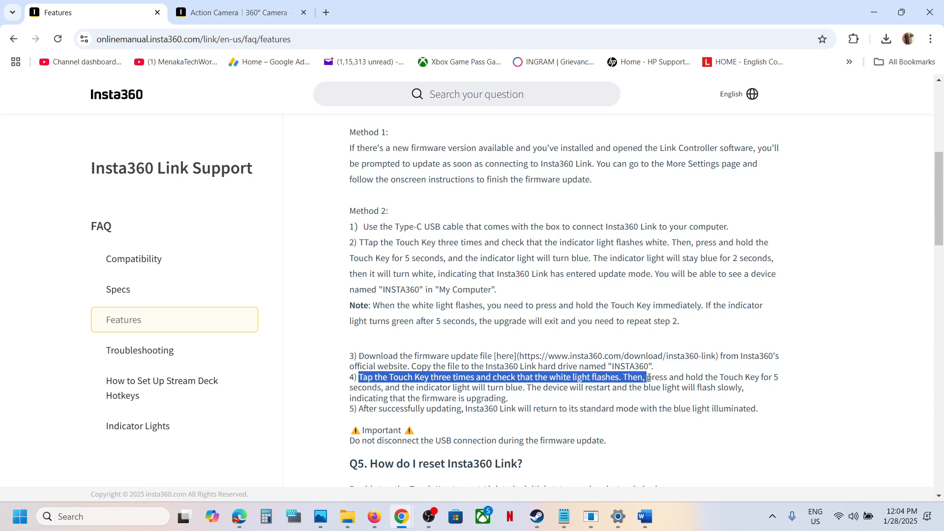
double_click(658, 376)
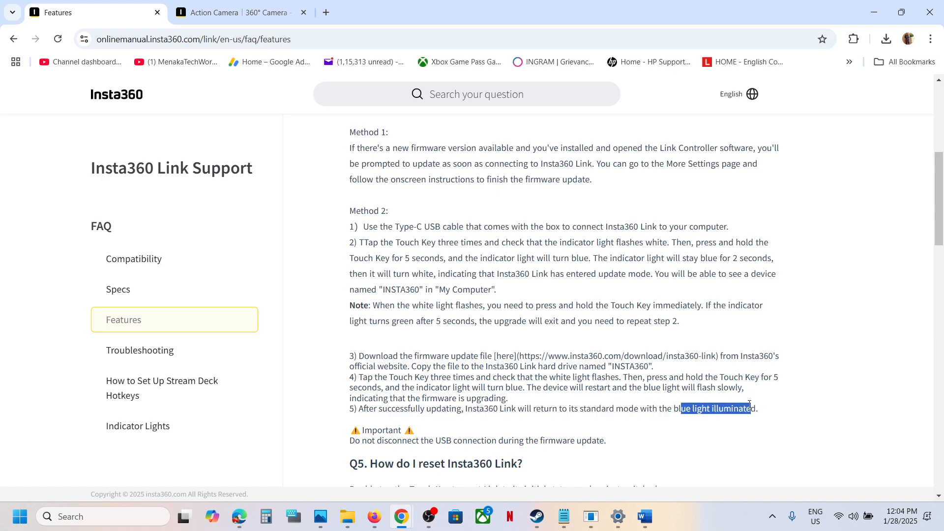
left_click(354, 440)
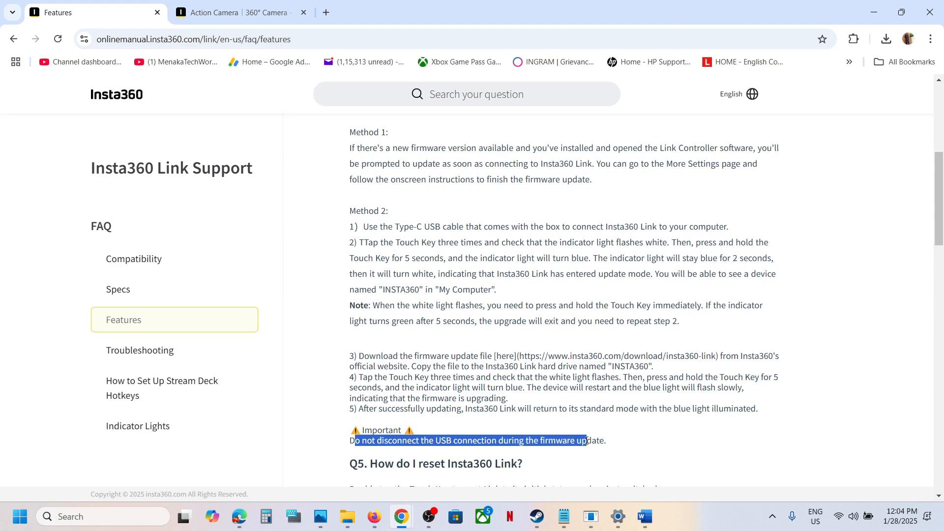
left_click(352, 210)
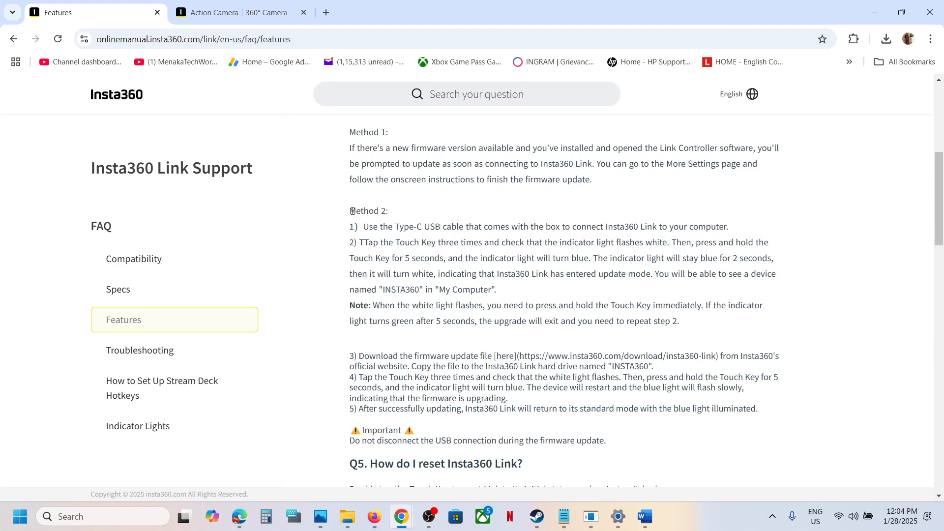
mouse_move(621, 423)
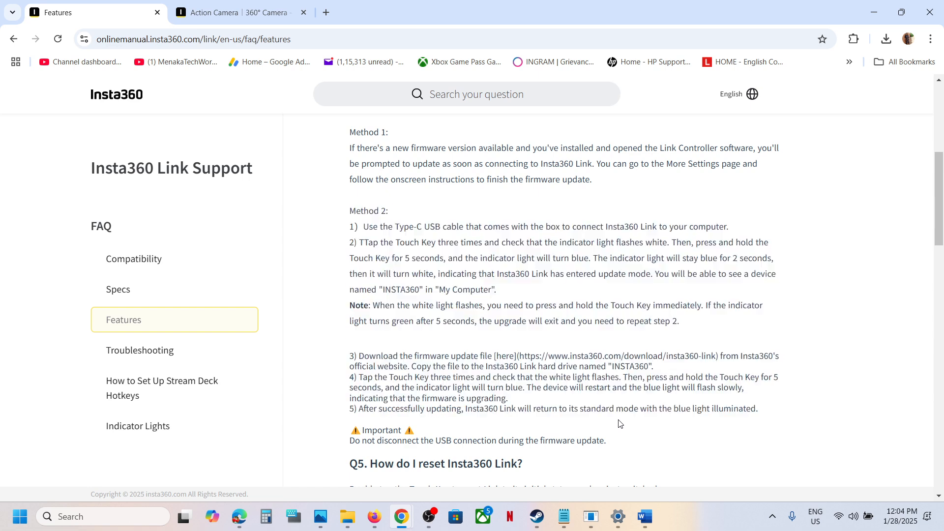
left_click(643, 516)
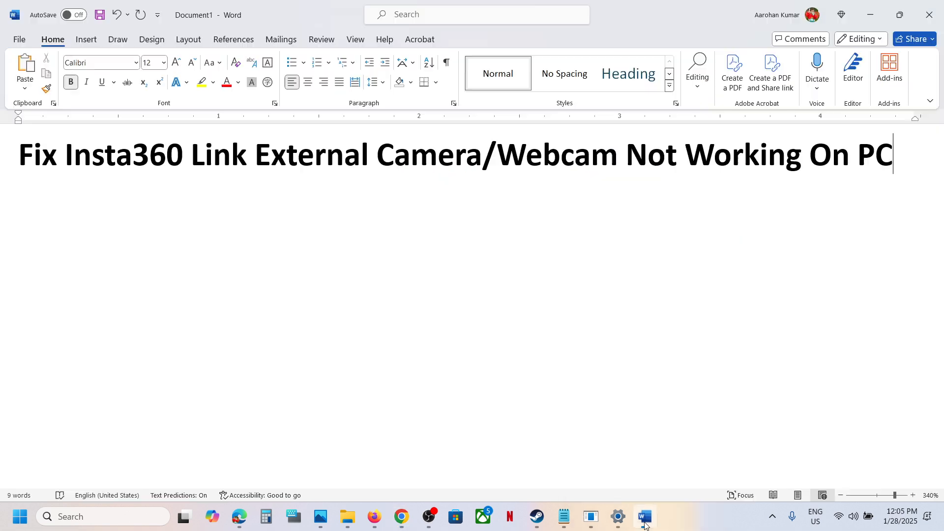
left_click_drag(66, 154, 445, 154)
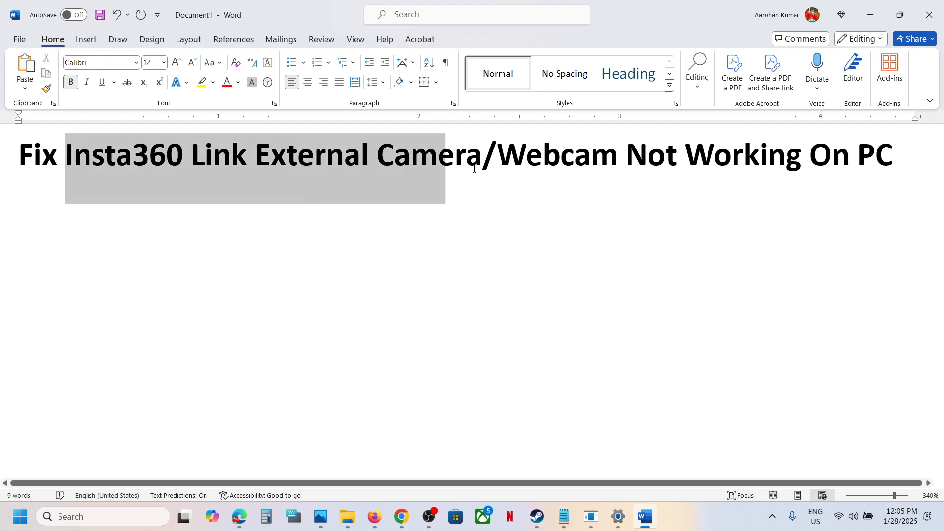
left_click(400, 516)
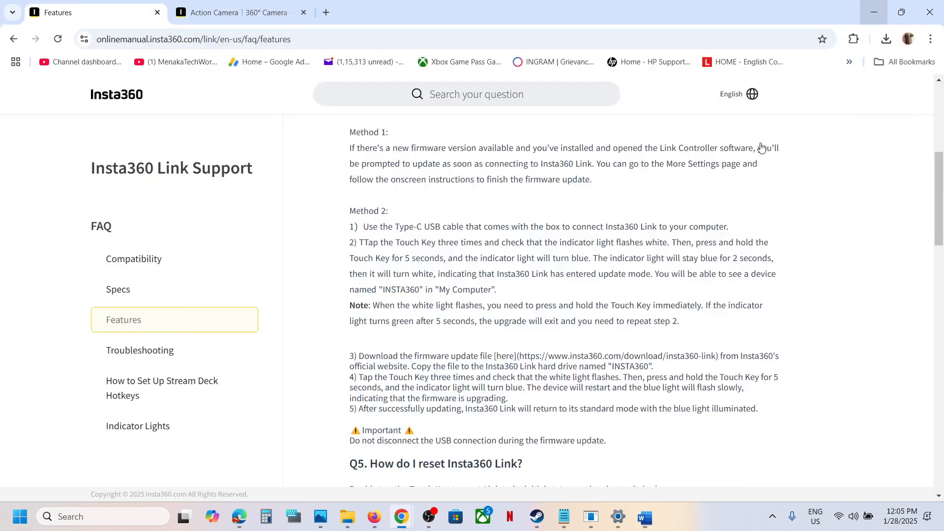